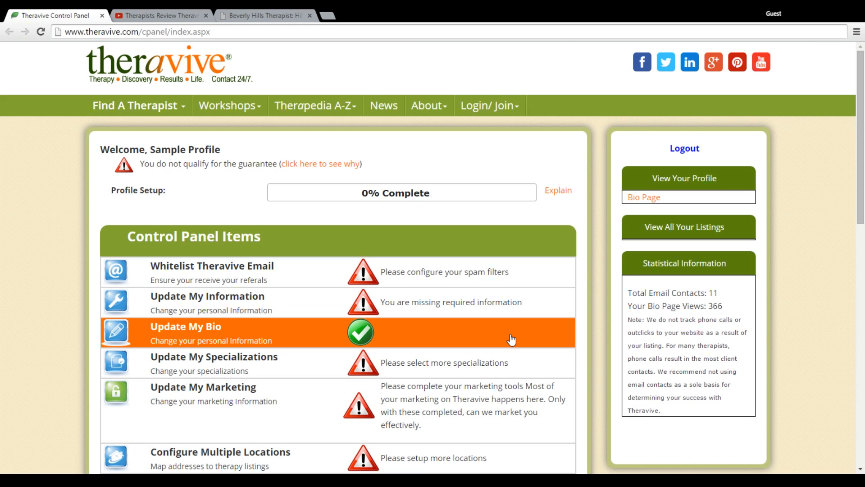
# - Go to Update My Bio and review the existing 473-word bio, banner image and Therapy section
pyautogui.click(186, 327)
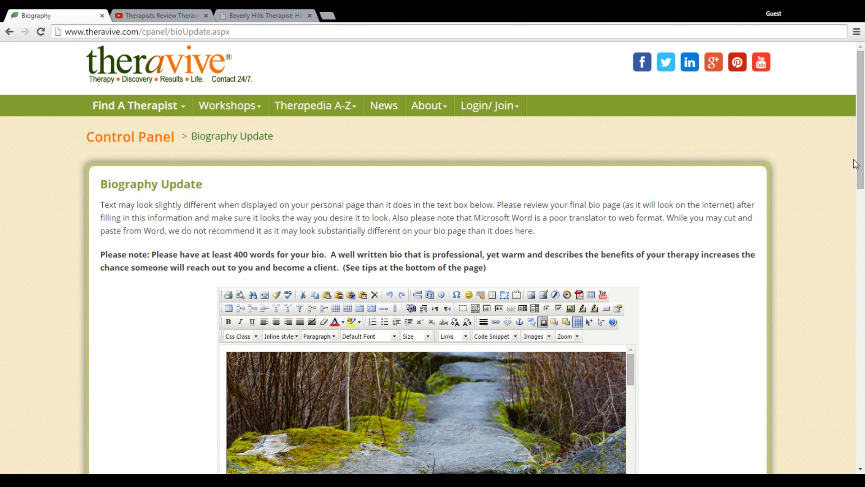
pyautogui.scroll(-3)
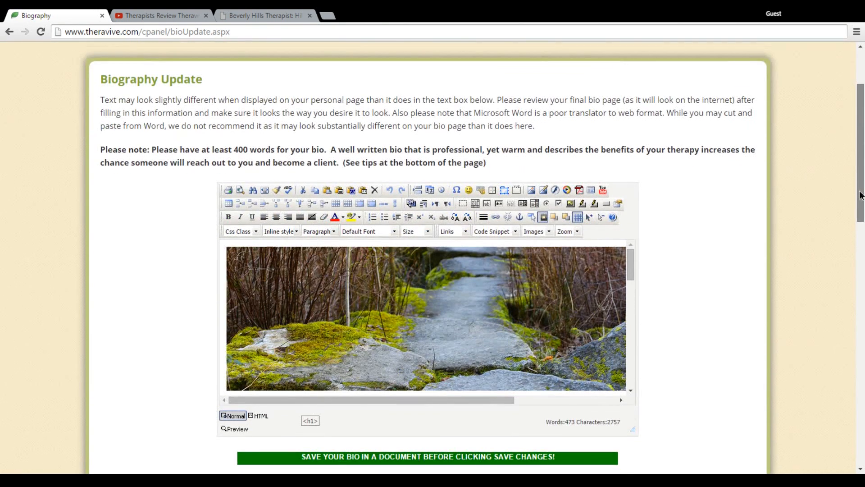
pyautogui.scroll(-3)
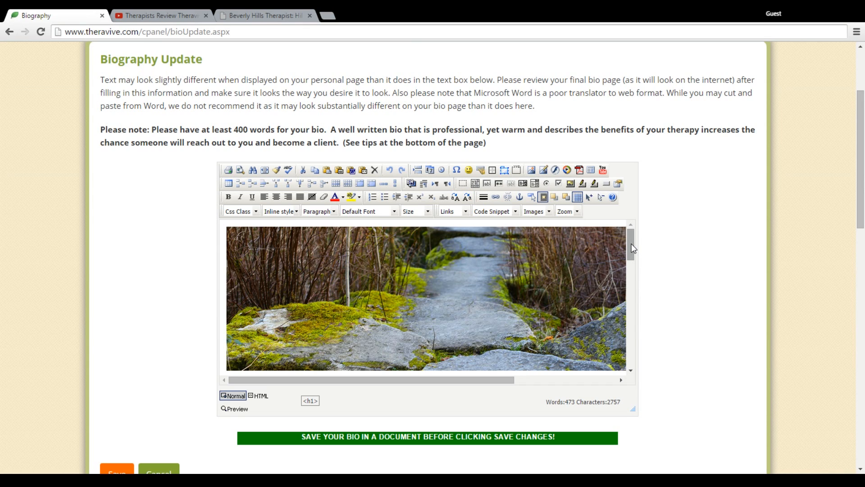
pyautogui.moveTo(632, 248)
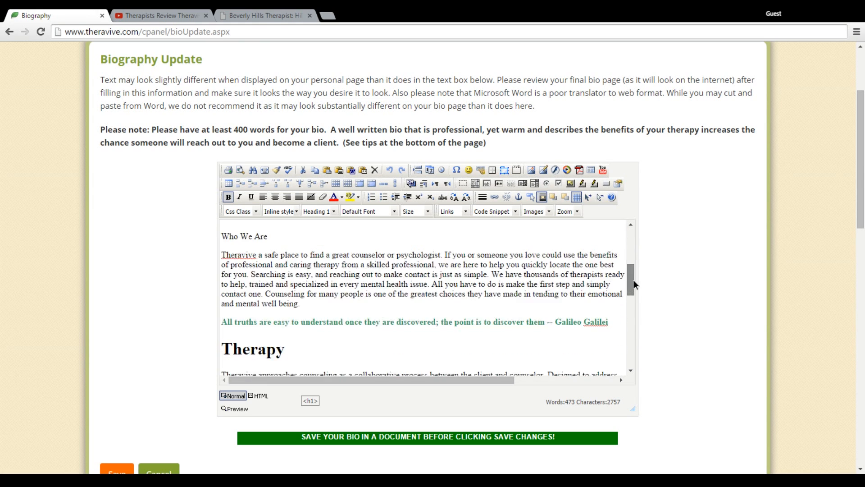
pyautogui.scroll(-3)
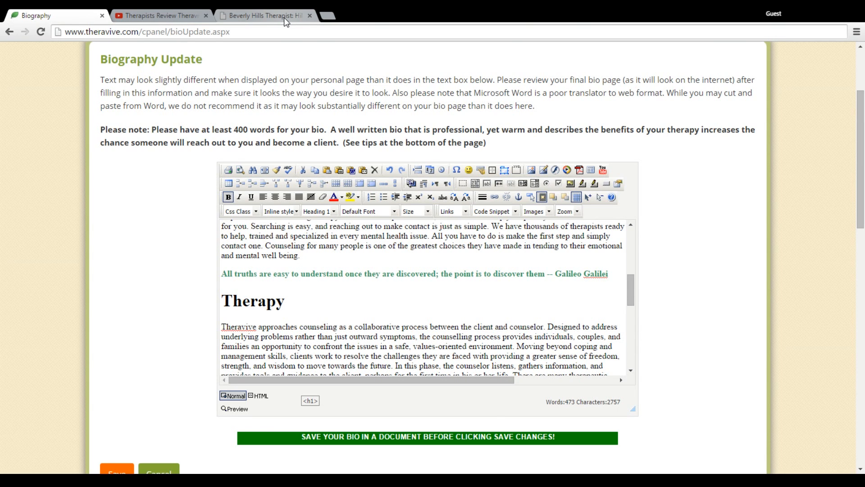
pyautogui.click(265, 15)
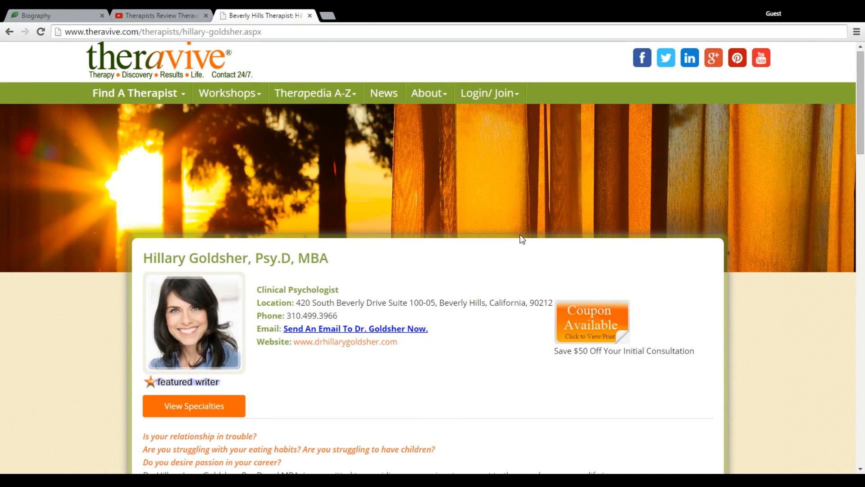
pyautogui.moveTo(854, 187)
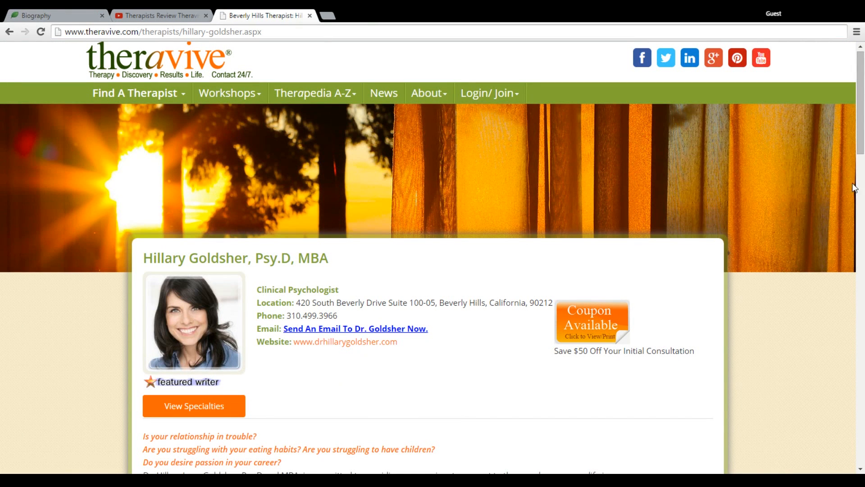
pyautogui.scroll(-3)
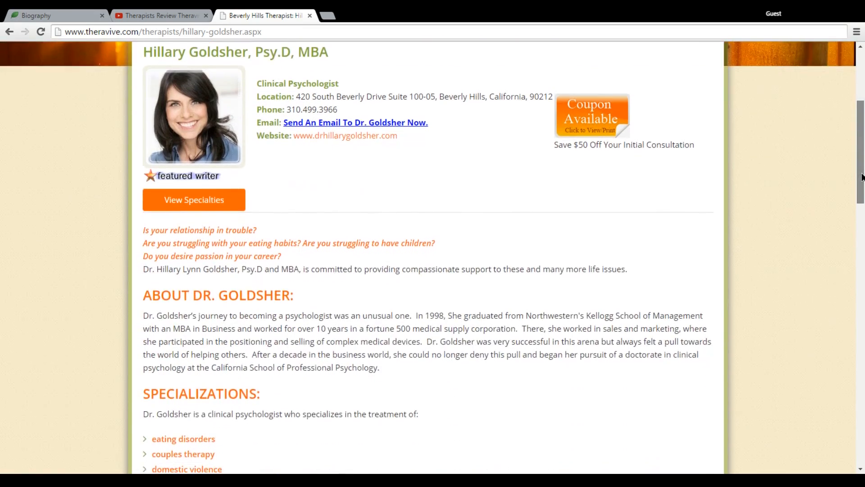
pyautogui.scroll(-3)
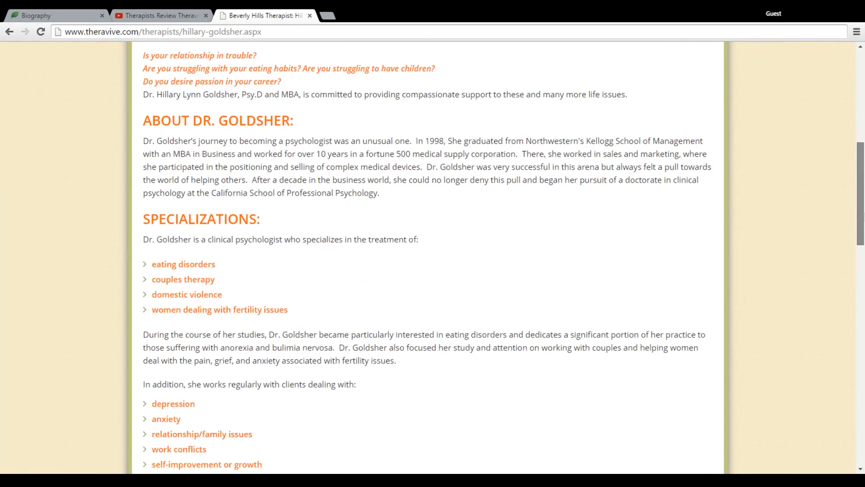
pyautogui.scroll(-3)
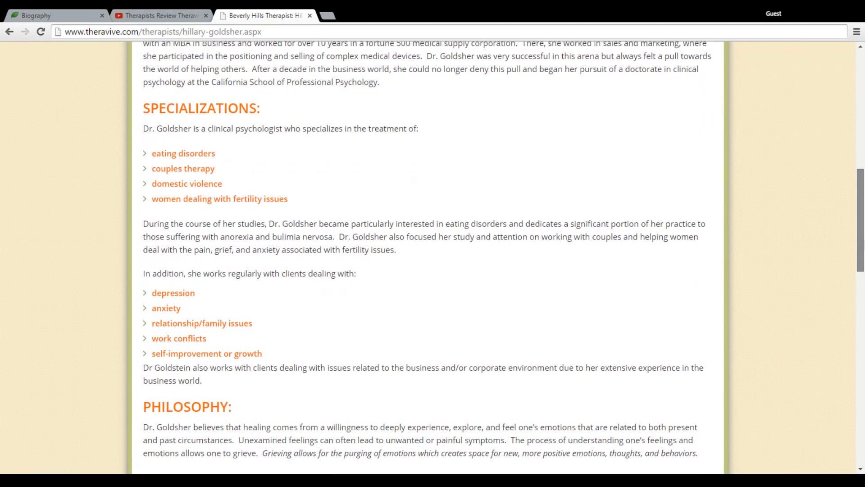
pyautogui.scroll(-3)
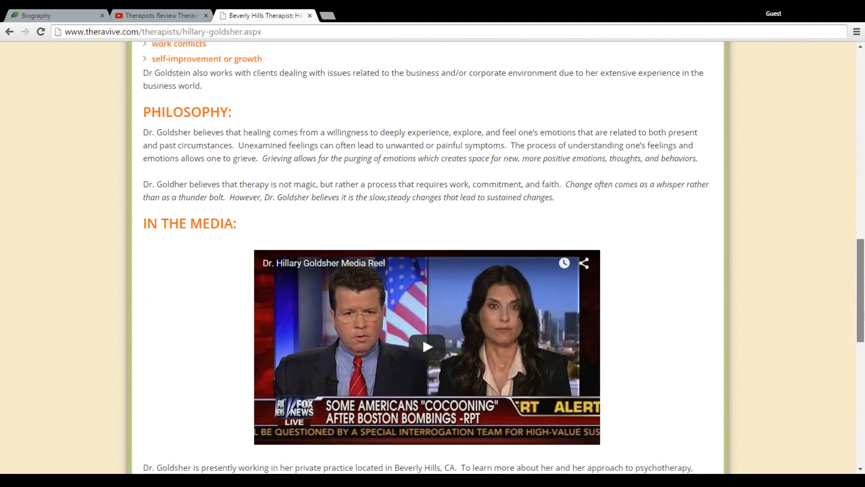
pyautogui.scroll(-3)
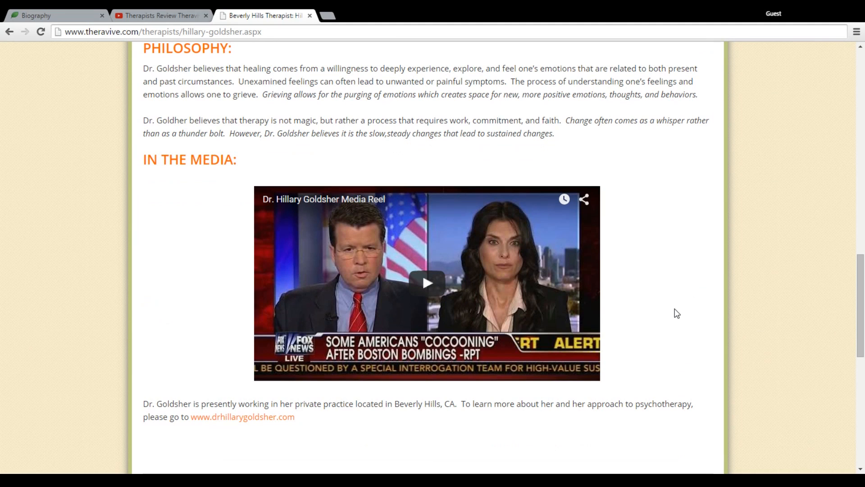
pyautogui.moveTo(638, 275)
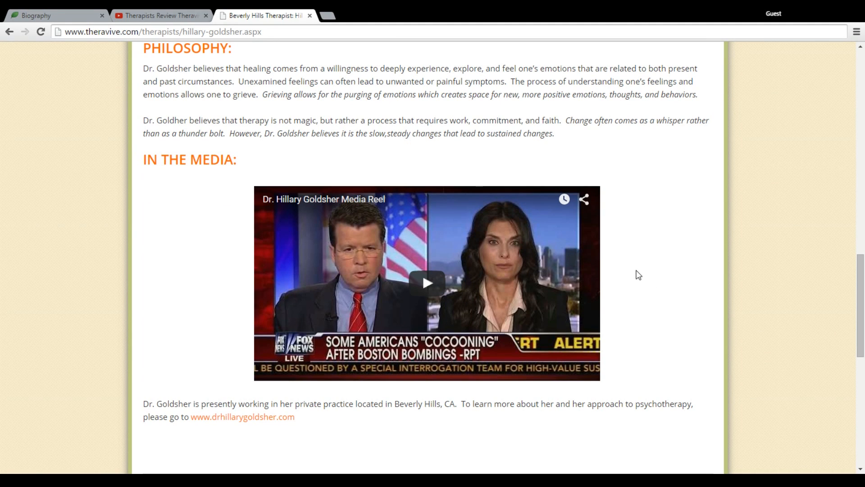
pyautogui.moveTo(612, 285)
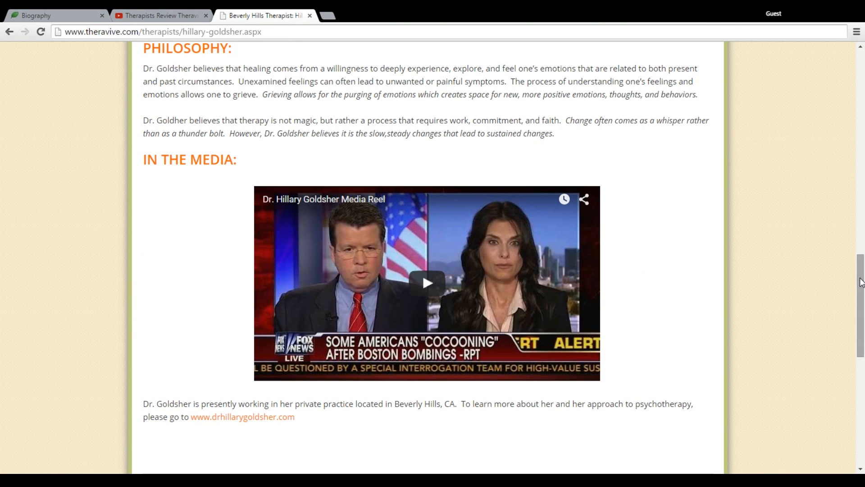
pyautogui.scroll(-3)
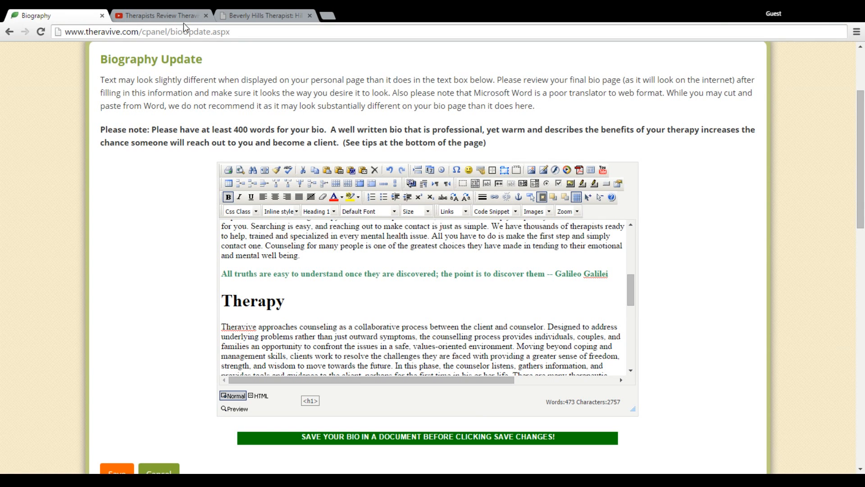
# - Bring up the 'Therapists Review Theravive' player's menu to copy its embed code
pyautogui.click(161, 15)
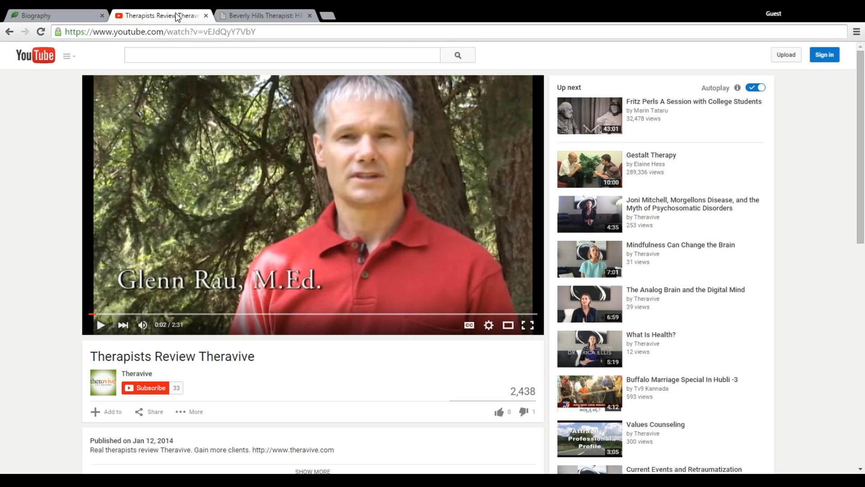
pyautogui.moveTo(222, 141)
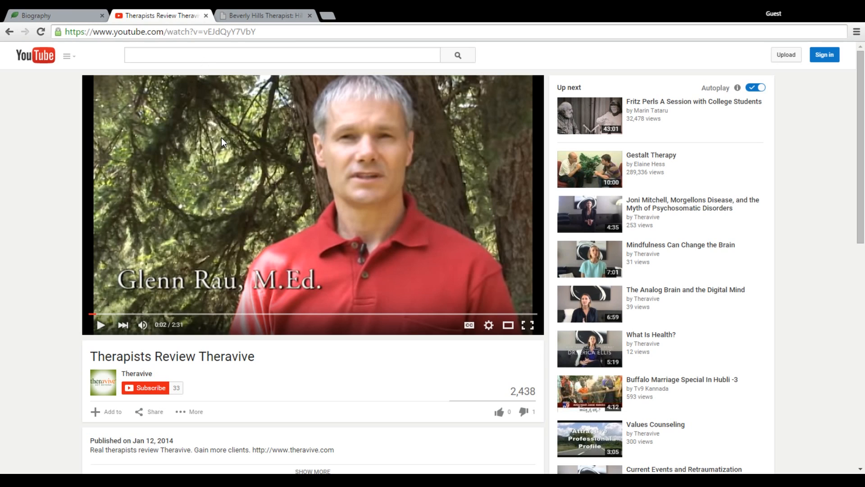
pyautogui.rightClick(223, 143)
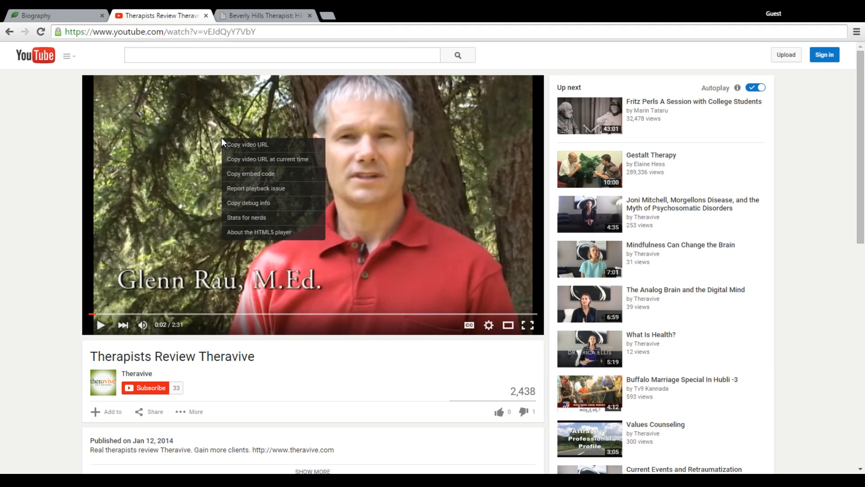
pyautogui.moveTo(232, 148)
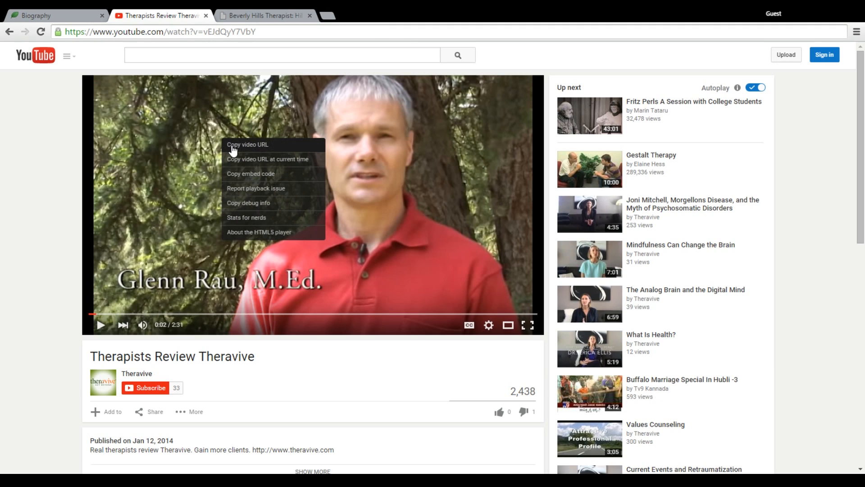
pyautogui.moveTo(268, 173)
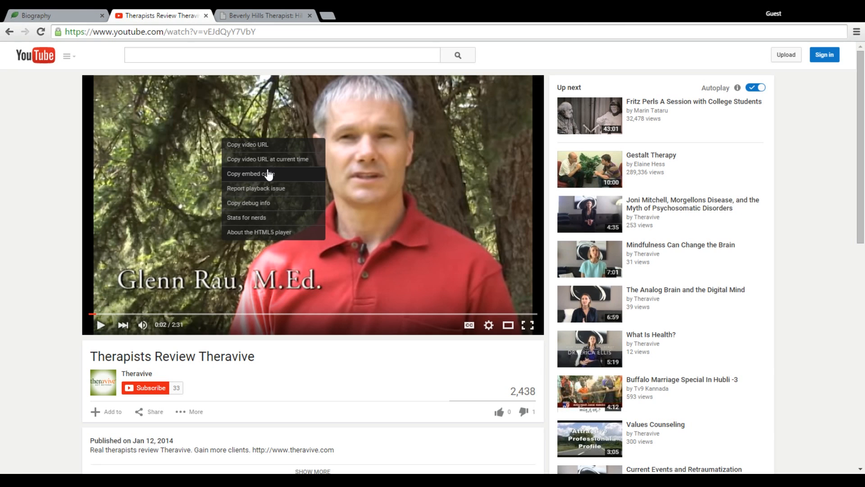
pyautogui.moveTo(269, 178)
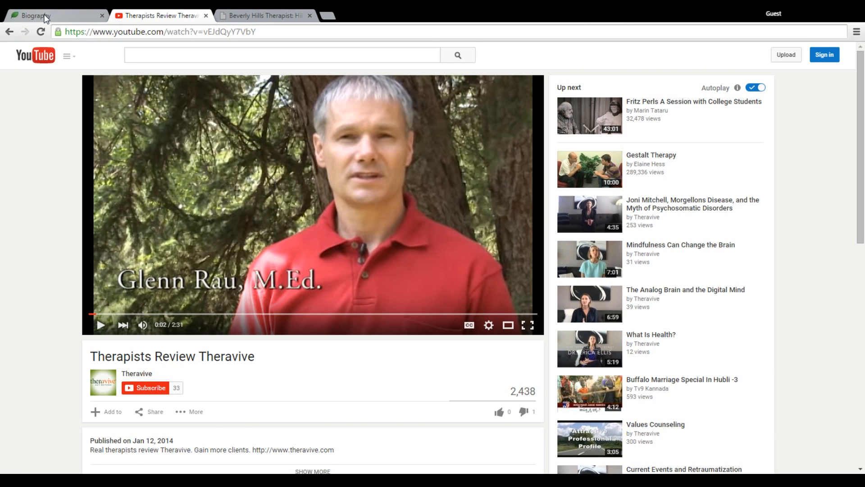
# - Insert the YouTube iframe embed code into the biography so the testimonial video appears in the editor
pyautogui.click(34, 15)
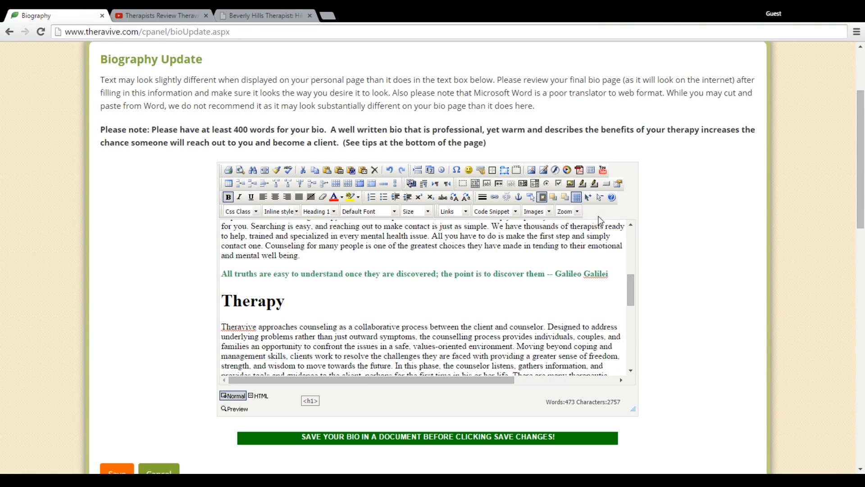
pyautogui.scroll(-3)
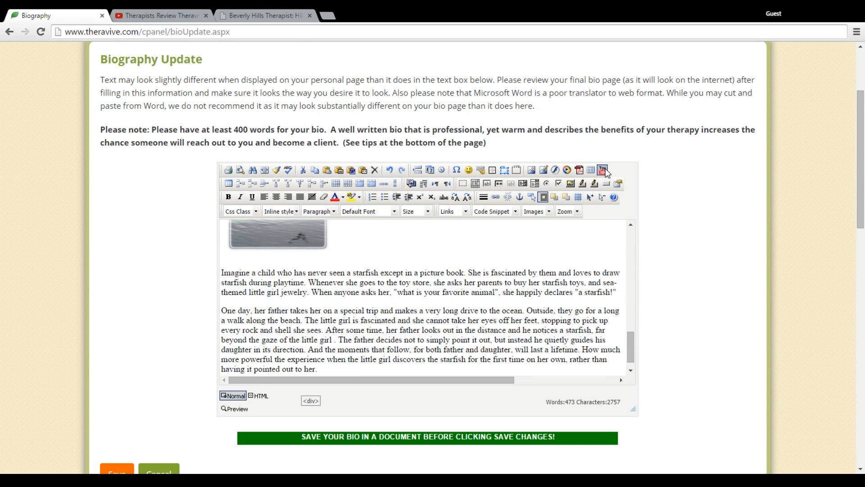
pyautogui.click(602, 170)
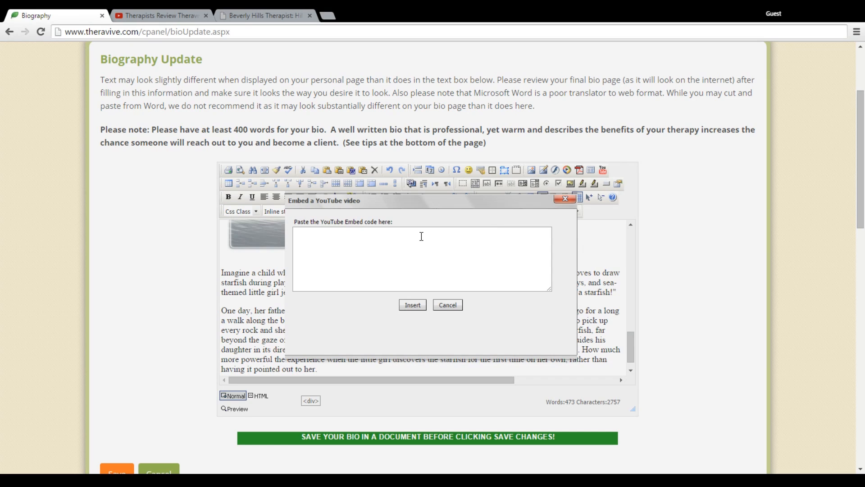
pyautogui.click(421, 259)
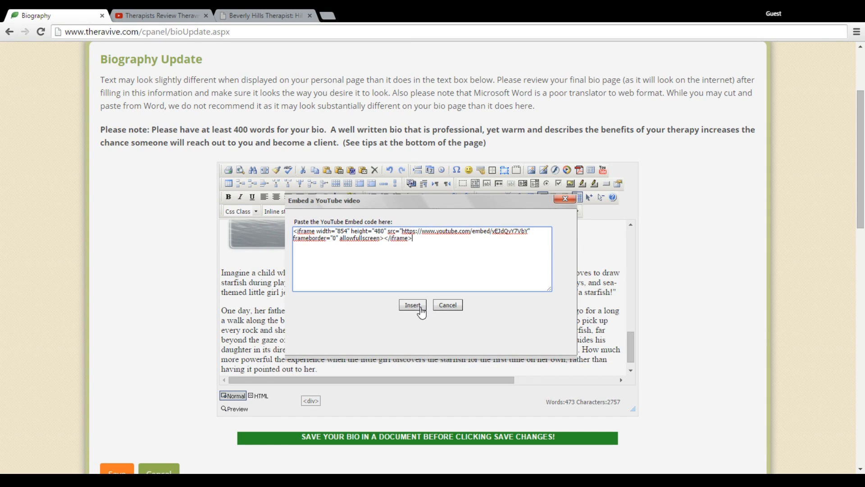
pyautogui.click(412, 306)
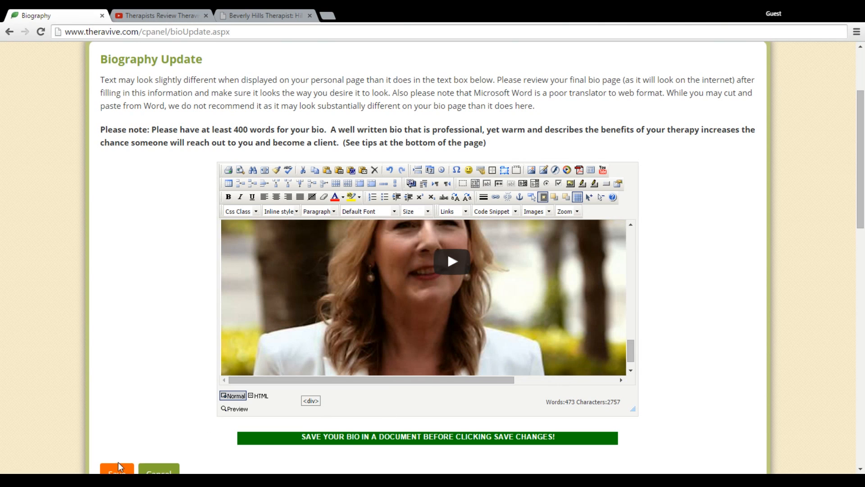
# - Save the biography with the video and confirm, returning to the bio-updated message
pyautogui.click(116, 469)
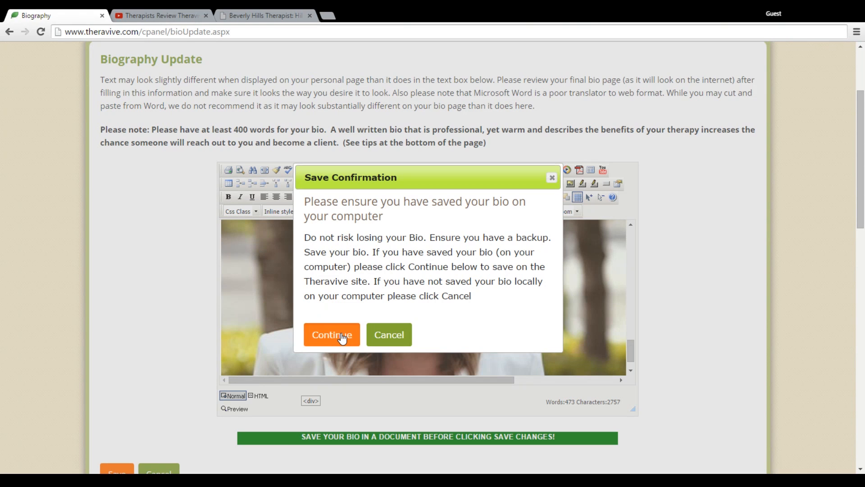
pyautogui.click(331, 335)
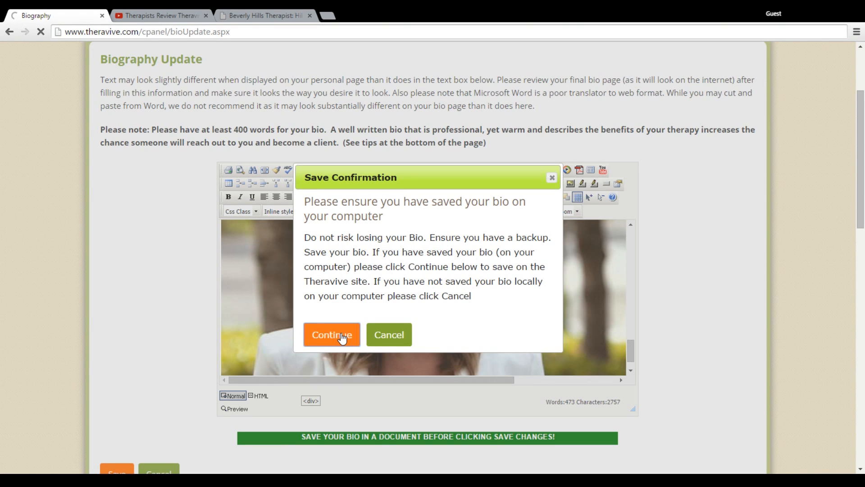
pyautogui.click(331, 334)
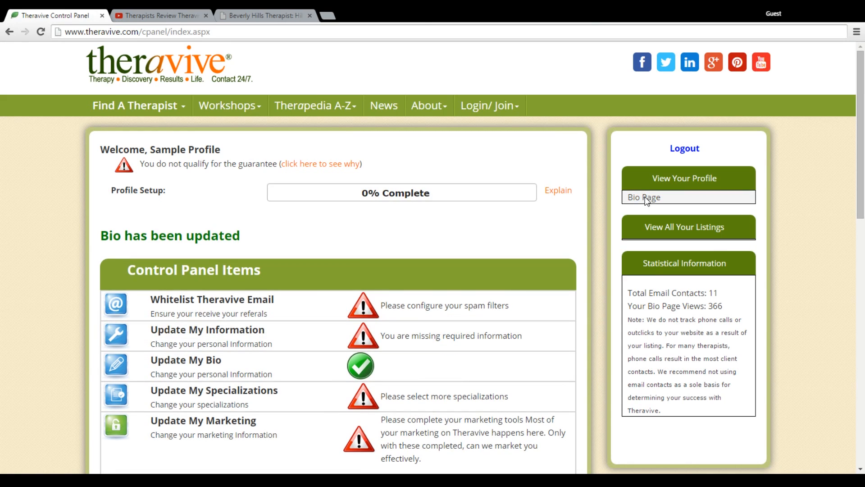
# - View the public Bio Page and scroll to the testimonial video below the starfish story
pyautogui.click(643, 197)
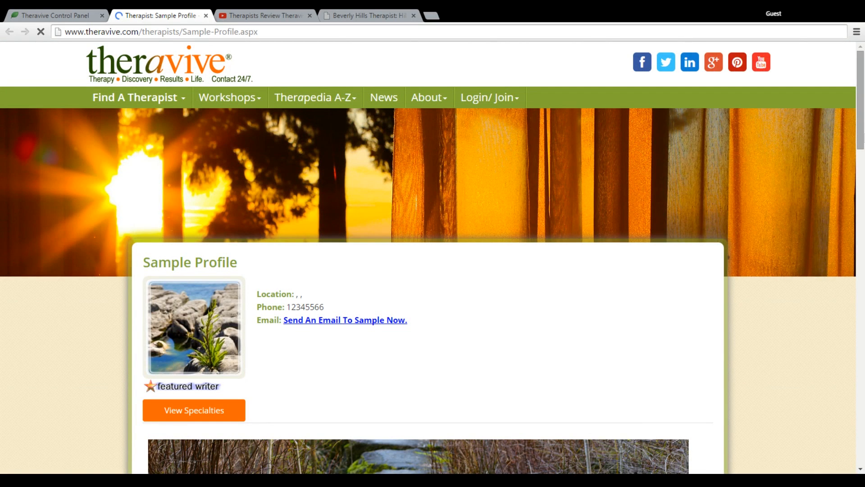
pyautogui.scroll(-3)
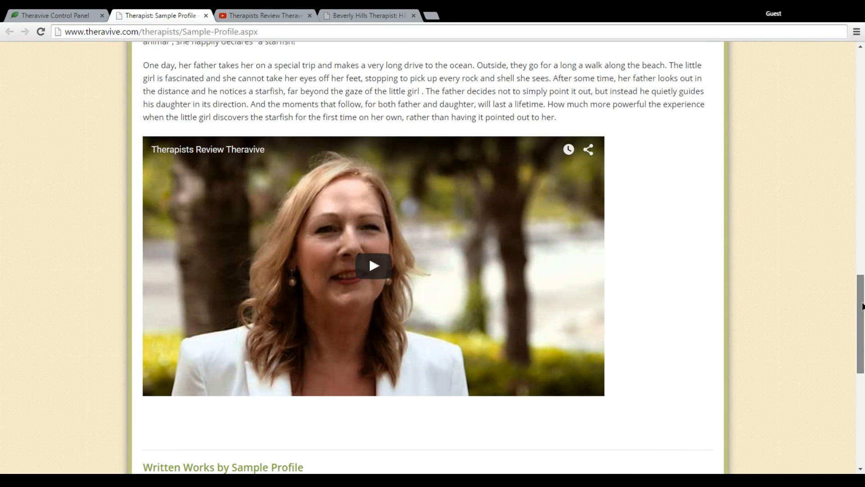
pyautogui.scroll(-3)
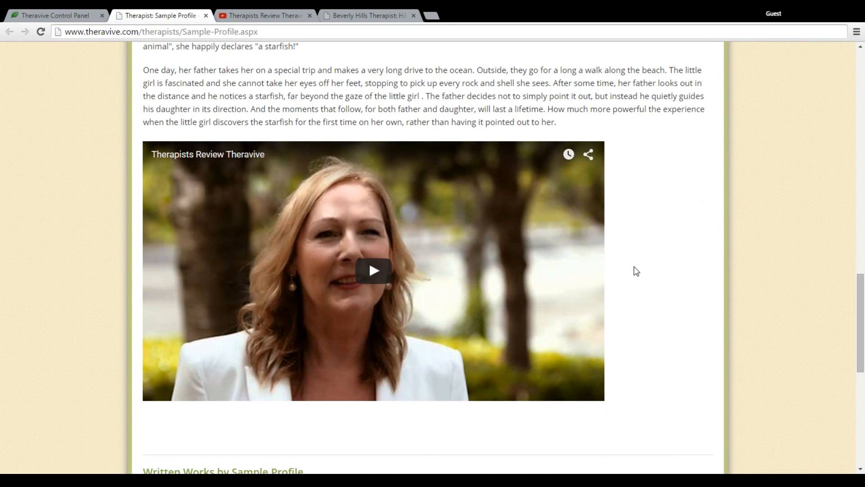
pyautogui.moveTo(58, 16)
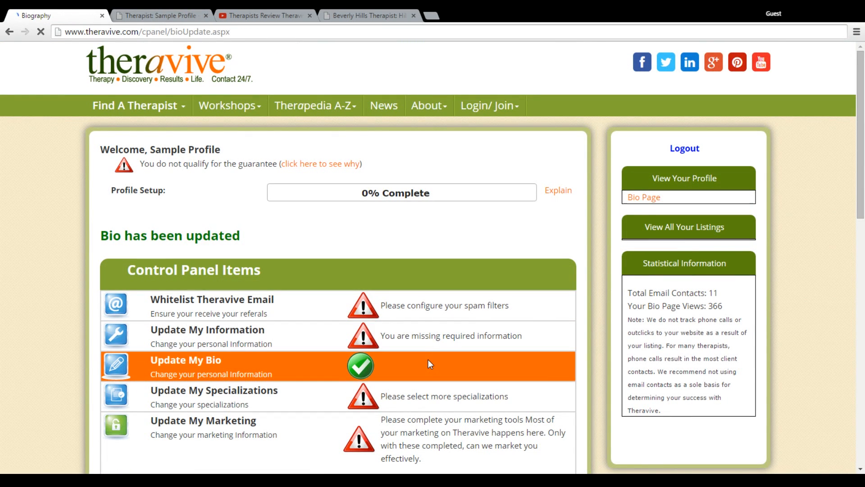
# - Return to Update My Bio and scroll the editor down to the embedded video
pyautogui.click(185, 360)
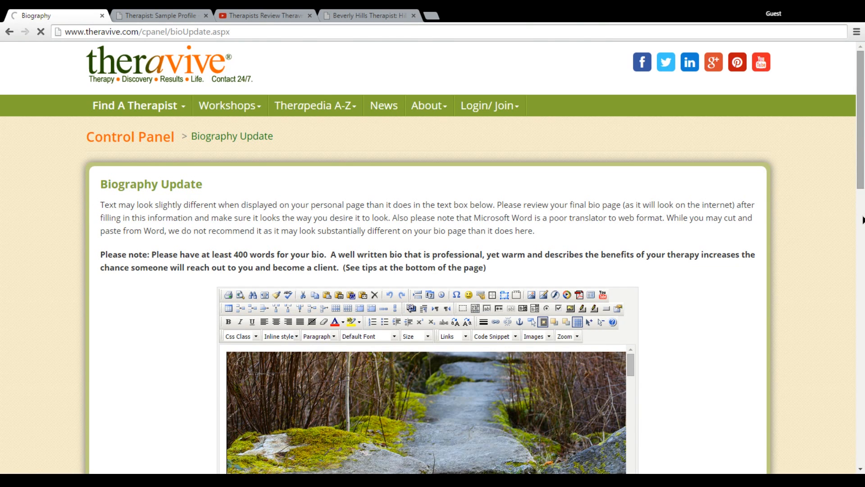
pyautogui.scroll(-3)
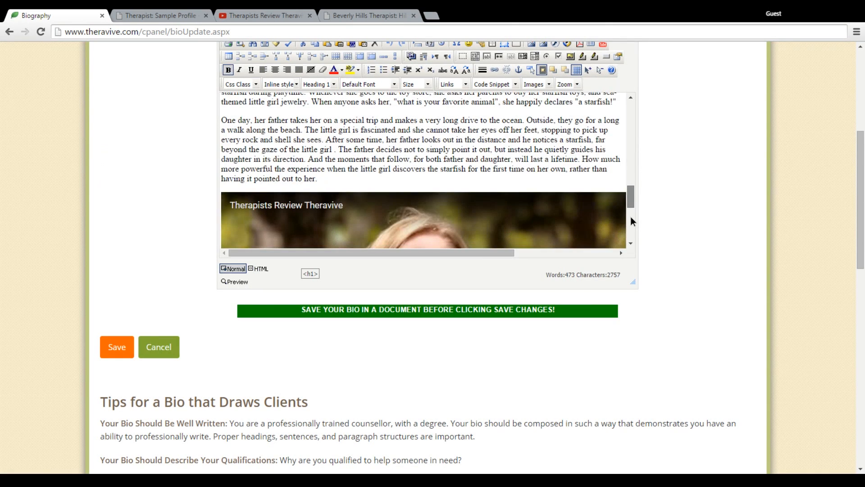
pyautogui.scroll(-3)
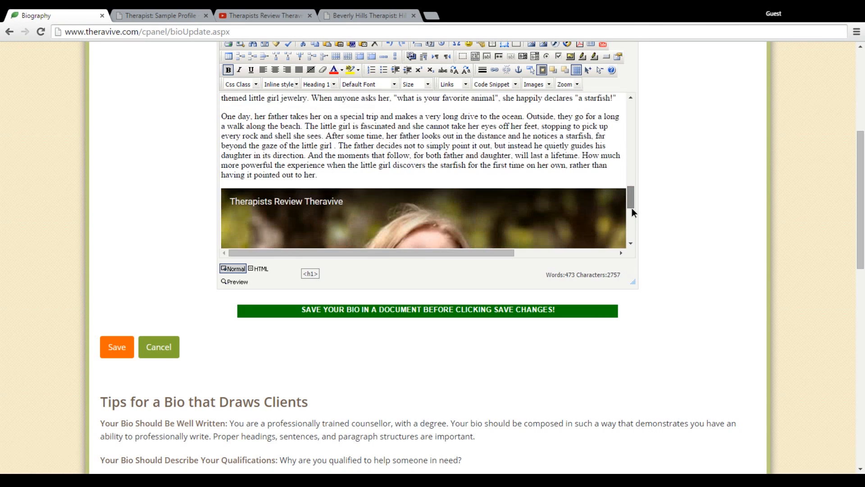
pyautogui.scroll(-3)
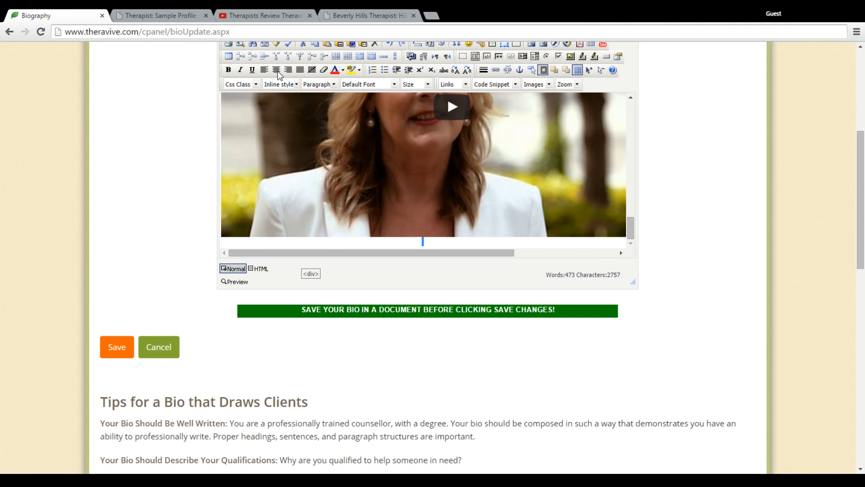
pyautogui.moveTo(608, 219)
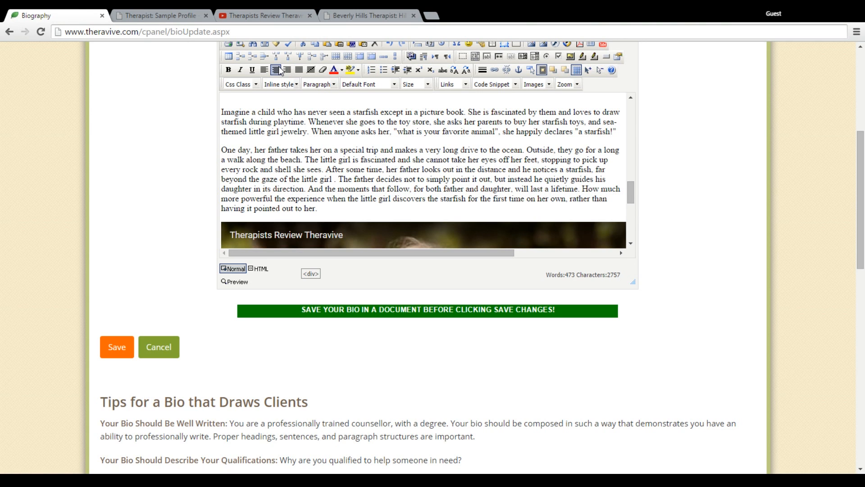
# - Save the biography with the centered video and confirm in the Save Confirmation dialog
pyautogui.click(116, 346)
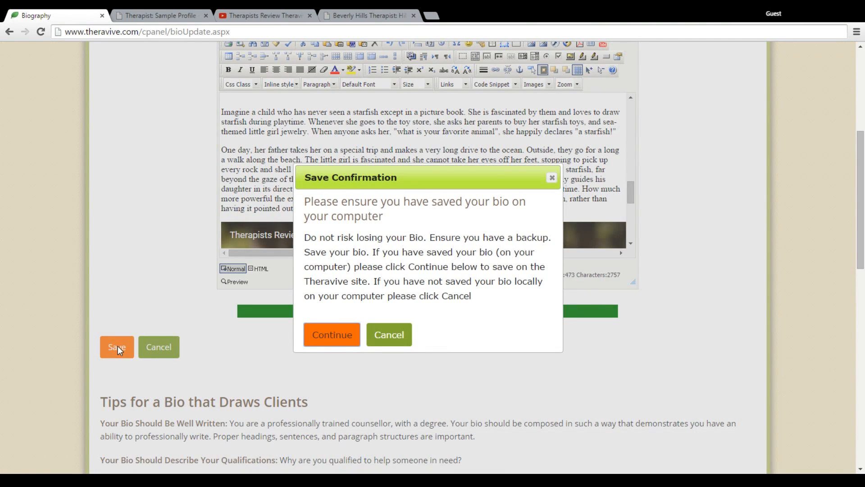
pyautogui.click(332, 335)
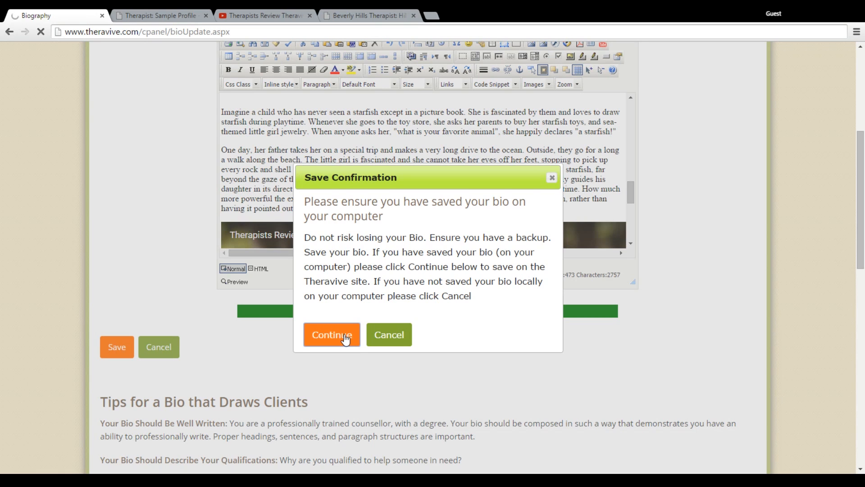
pyautogui.click(331, 334)
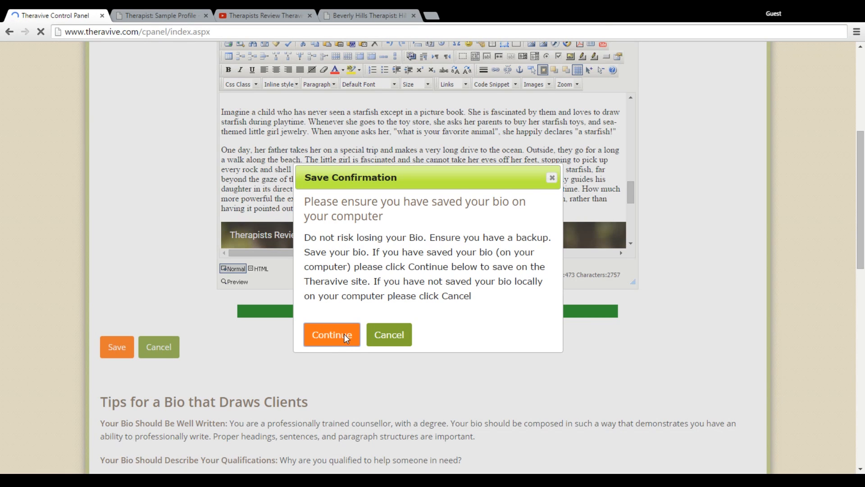
pyautogui.click(331, 334)
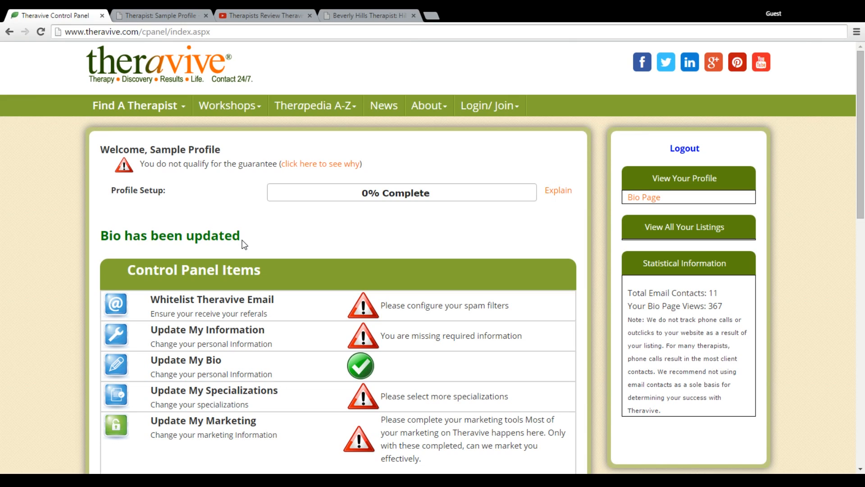
pyautogui.moveTo(372, 232)
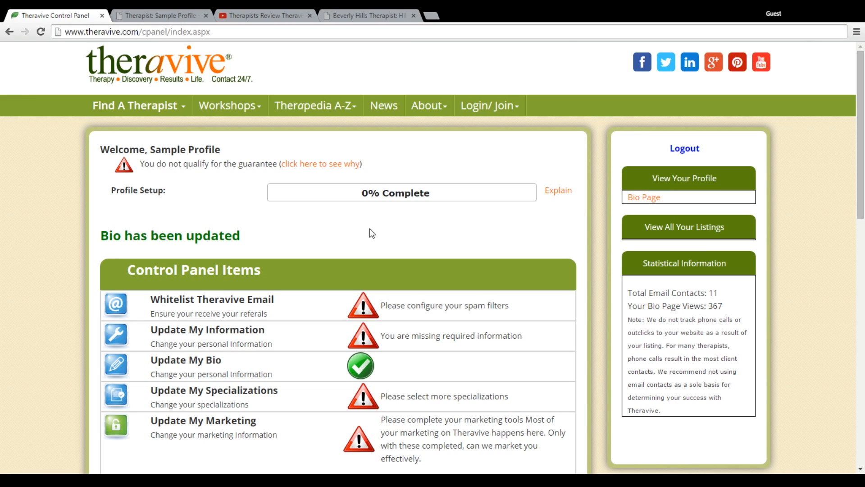
pyautogui.moveTo(521, 230)
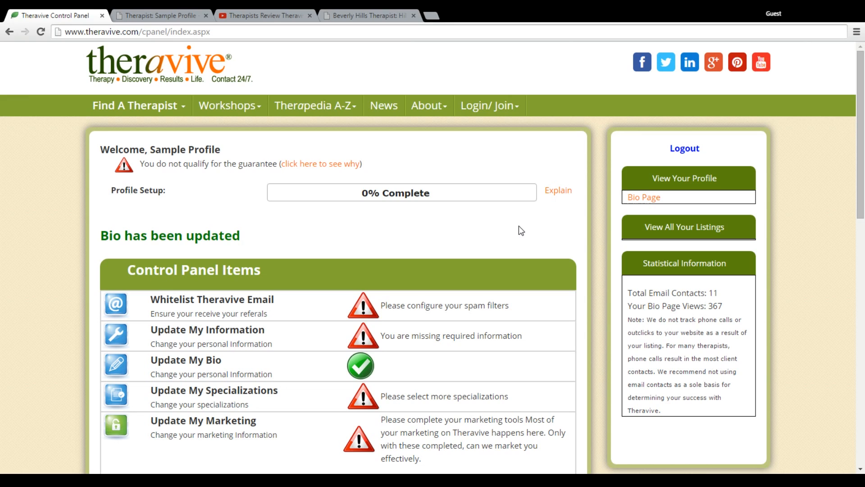
pyautogui.moveTo(579, 250)
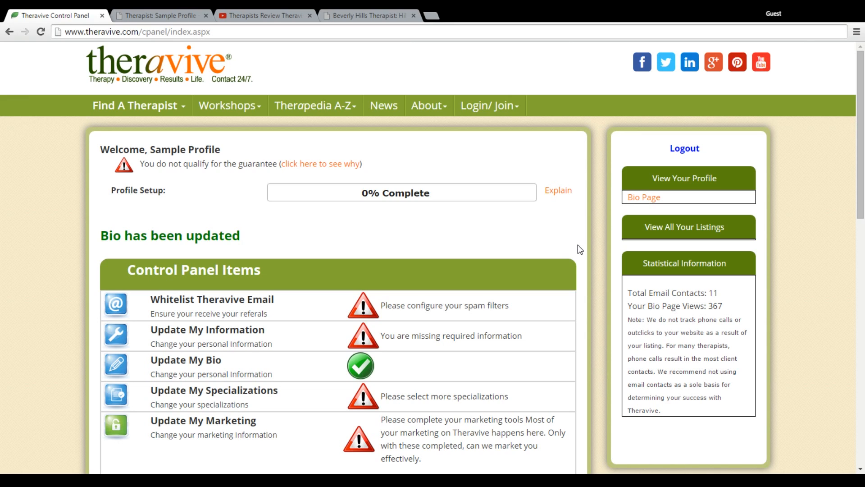
pyautogui.moveTo(536, 370)
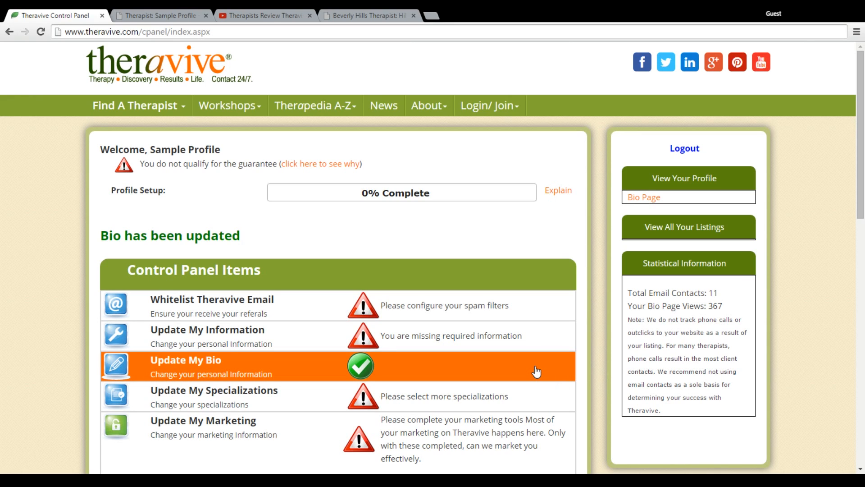